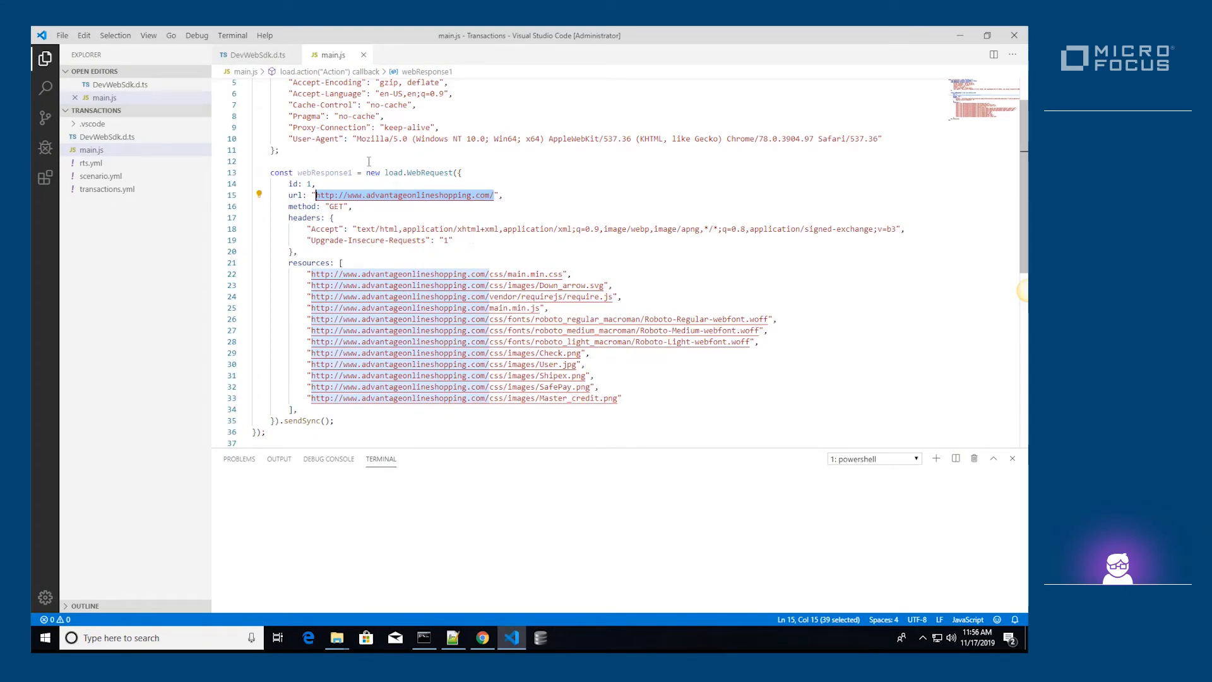
Step: Above the web request, declare landingPageTransaction = new load.Transaction("Landing Page")
{"action": "left_click", "coordinate": [368, 161]}
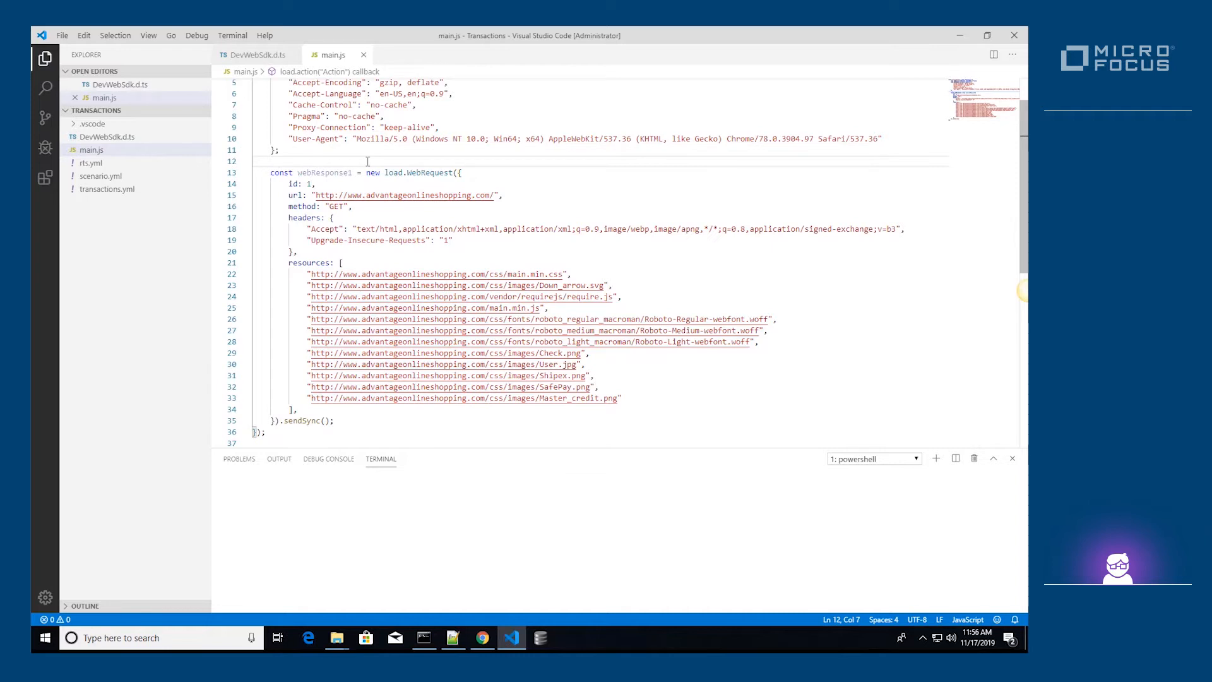
{"action": "key", "text": "Enter"}
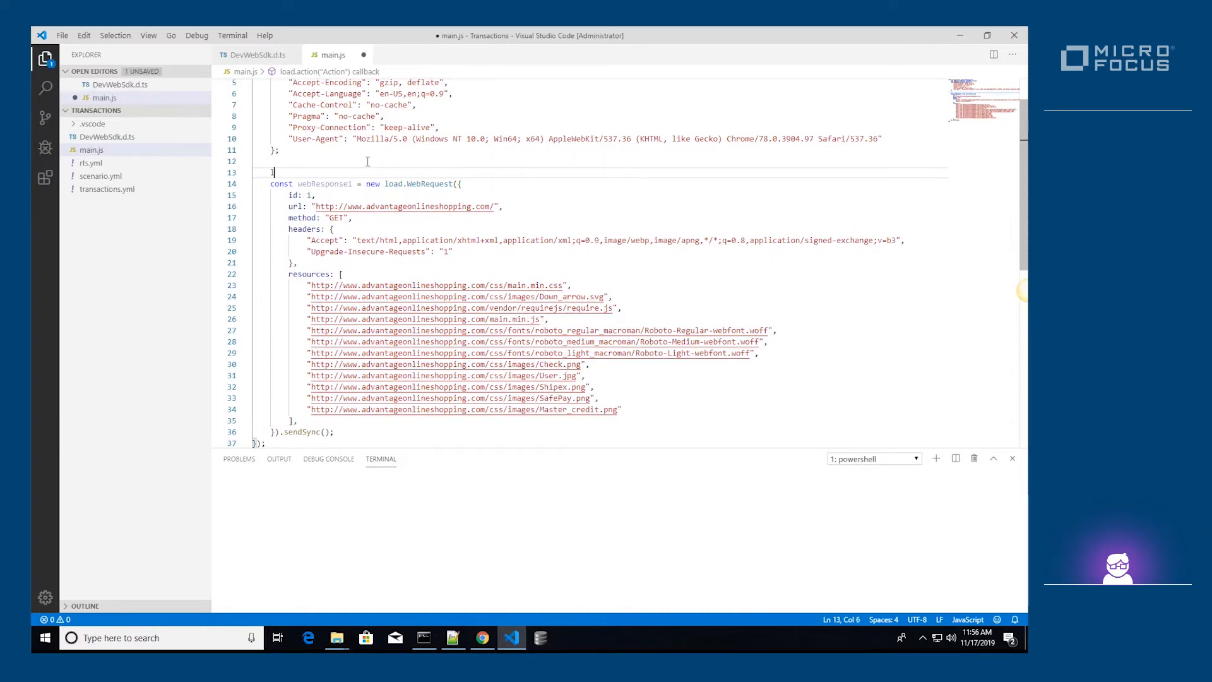
{"action": "type", "text": "let"}
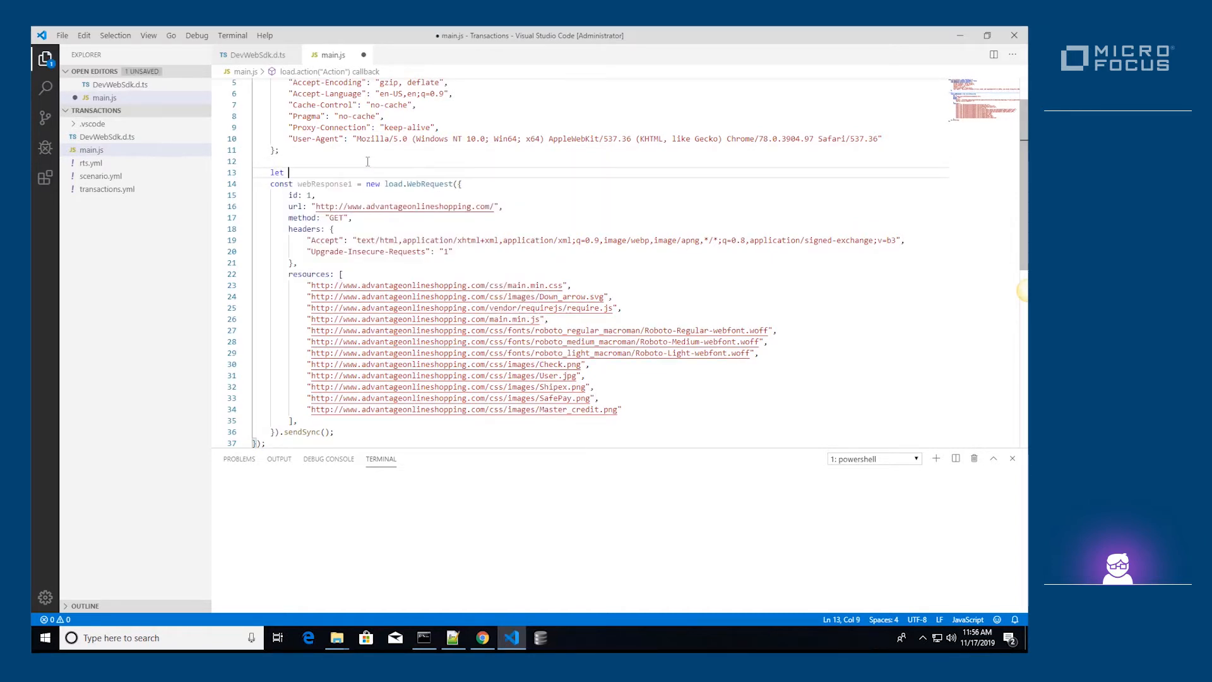
{"action": "type", "text": "landing"}
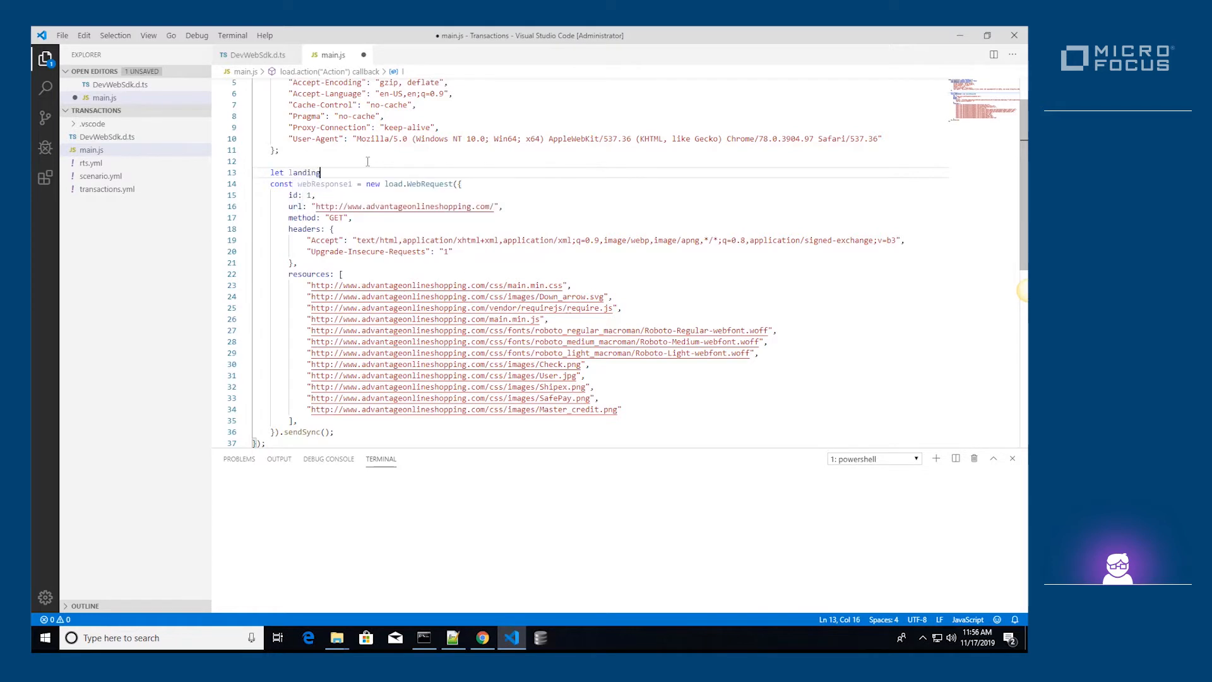
{"action": "type", "text": "PageTransaction"}
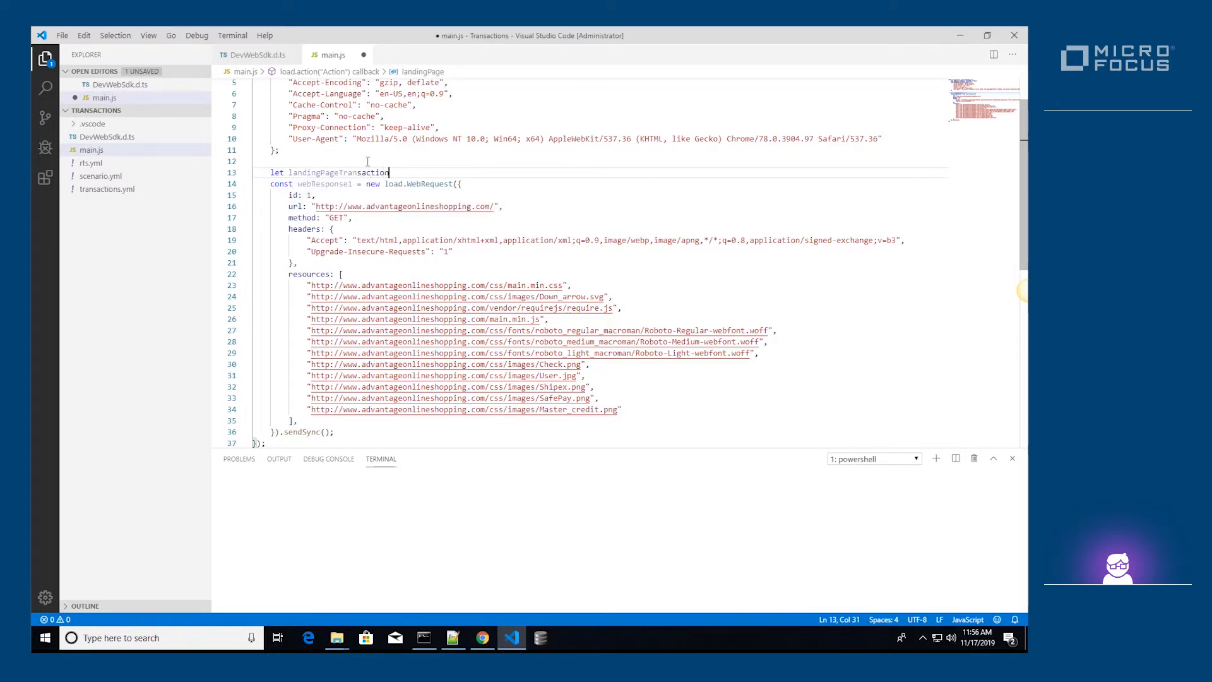
{"action": "type", "text": "= new l"}
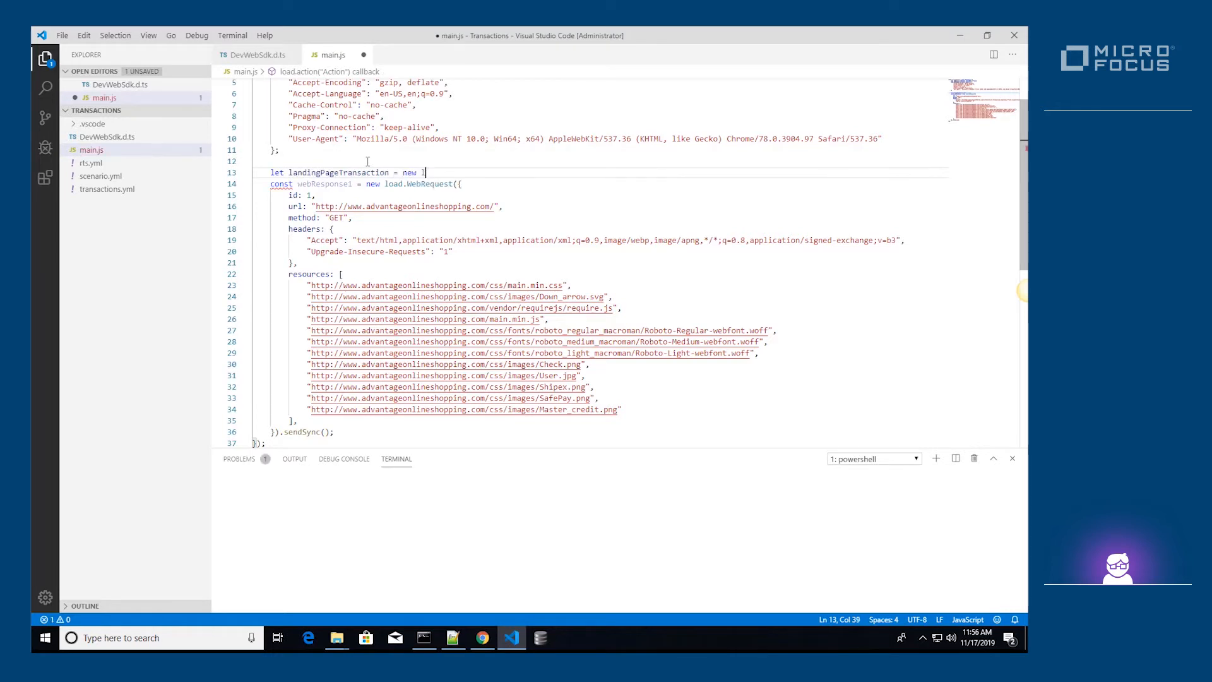
{"action": "type", "text": "load.Transaction(\"\")"}
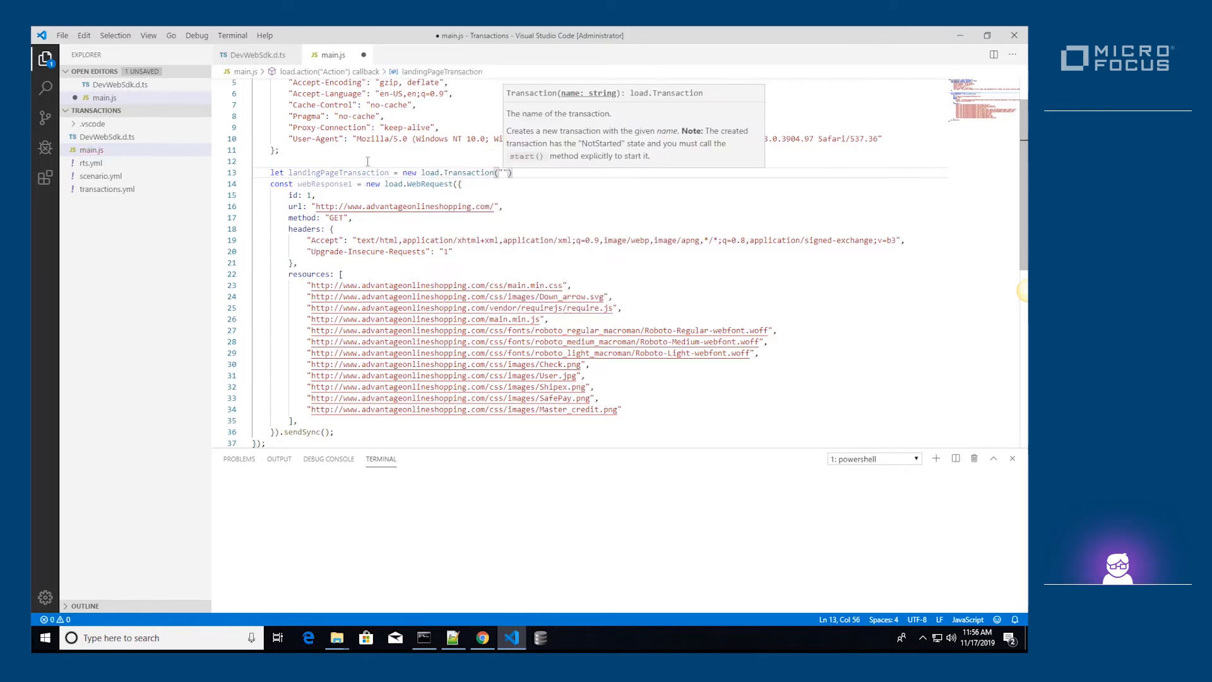
{"action": "type", "text": "Landing Page"}
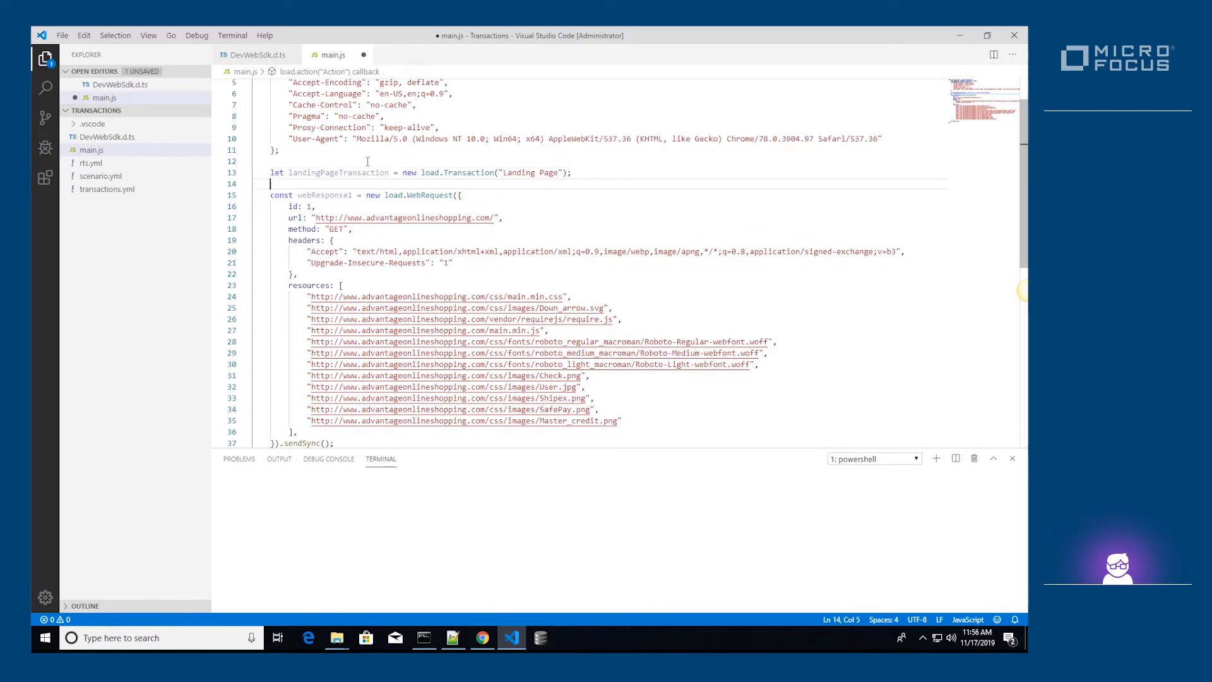
Step: Add landingPageTransaction.start(); before the web request
{"action": "type", "text": "landingPageTransaction.s"}
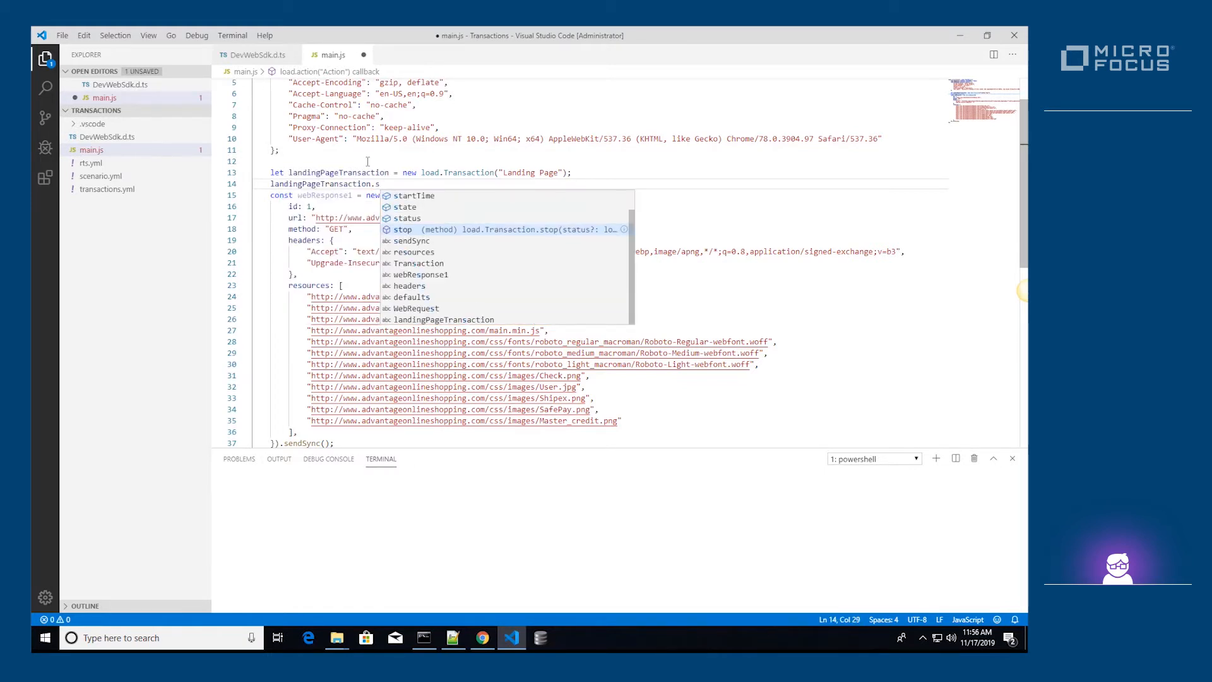
{"action": "type", "text": "tart"}
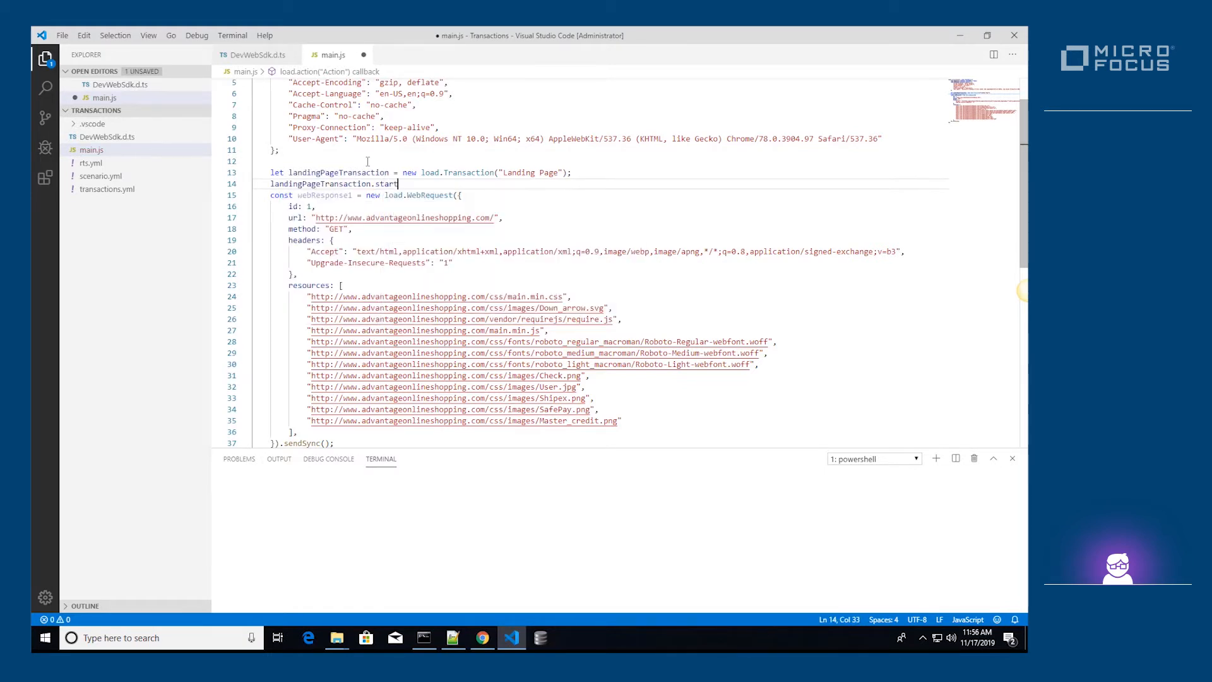
{"action": "type", "text": "();"}
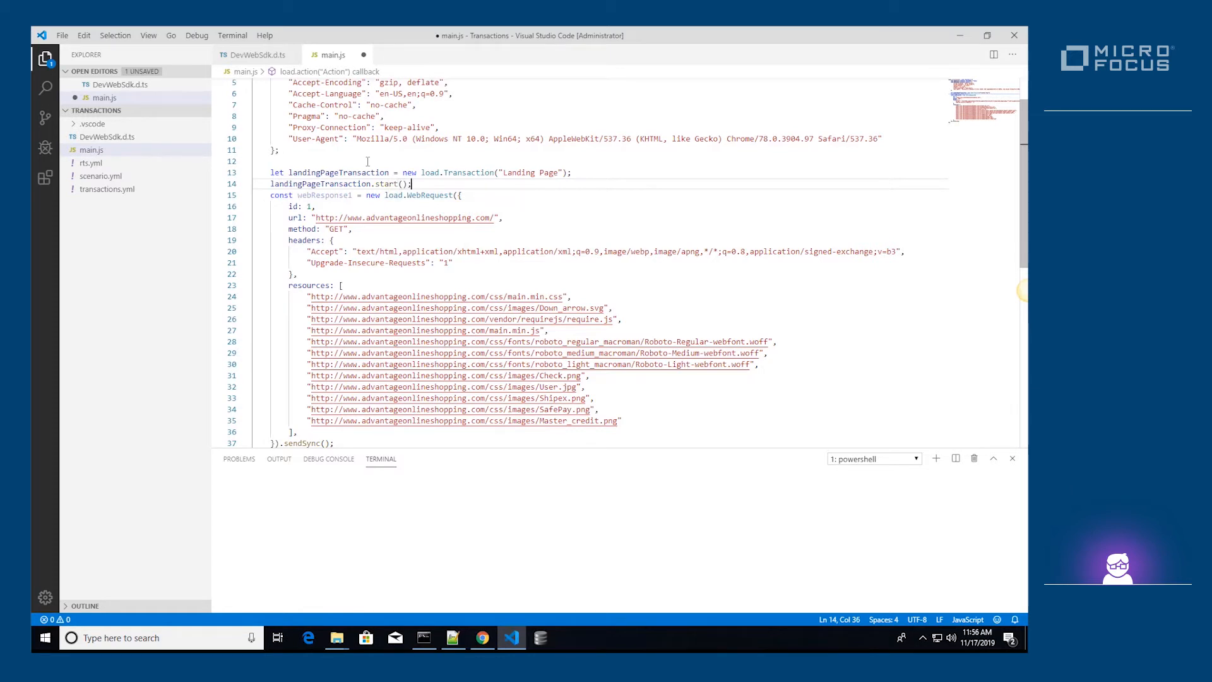
Step: Add a landingPageTransaction.stop() call after the sendSync() request
{"action": "scroll", "scroll_direction": "down", "scroll_amount": 3}
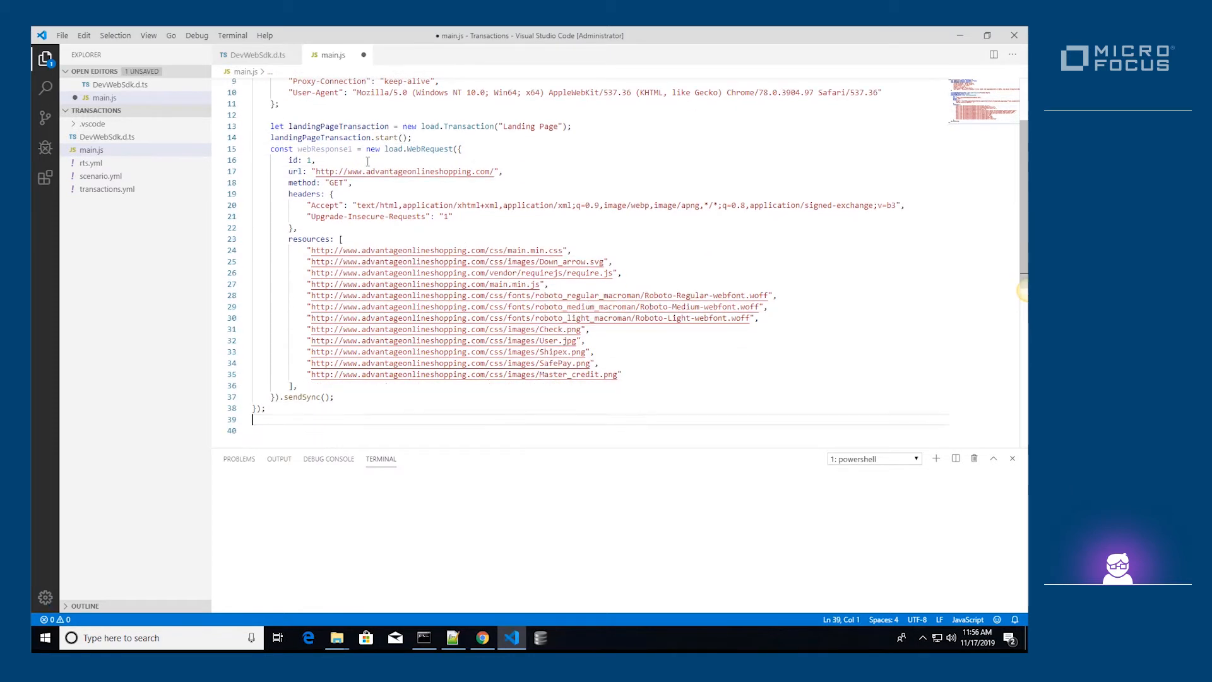
{"action": "type", "text": "landingPageTransaction.stop"}
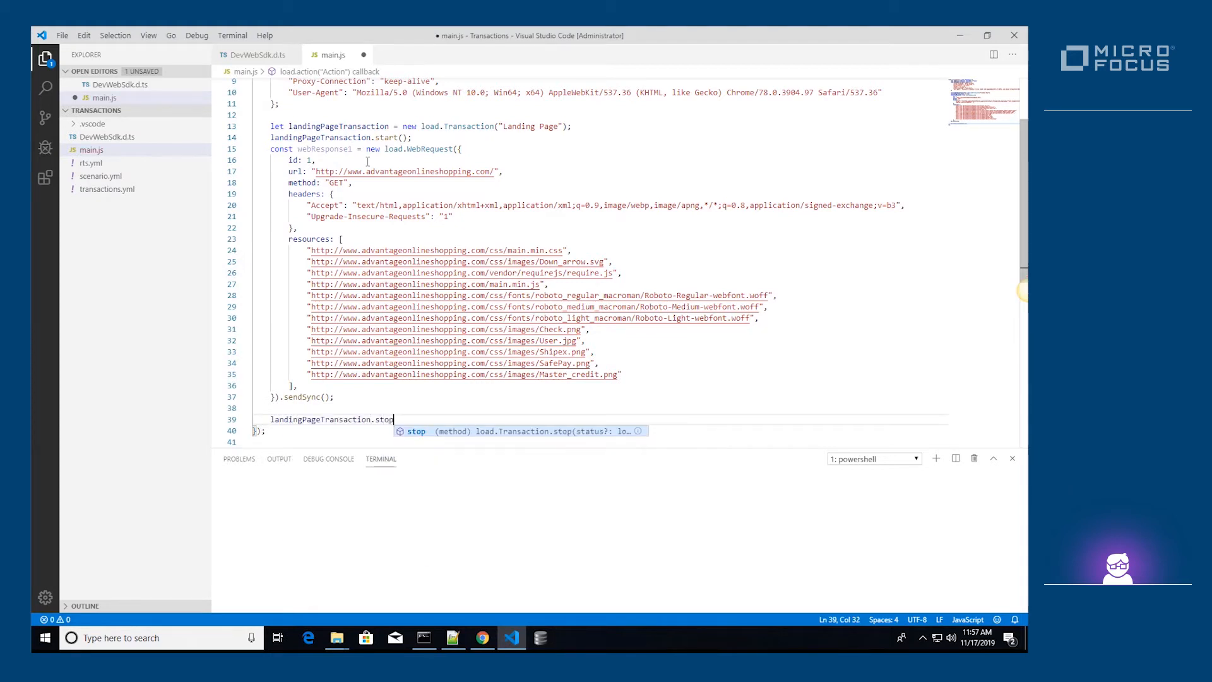
{"action": "type", "text": "()"}
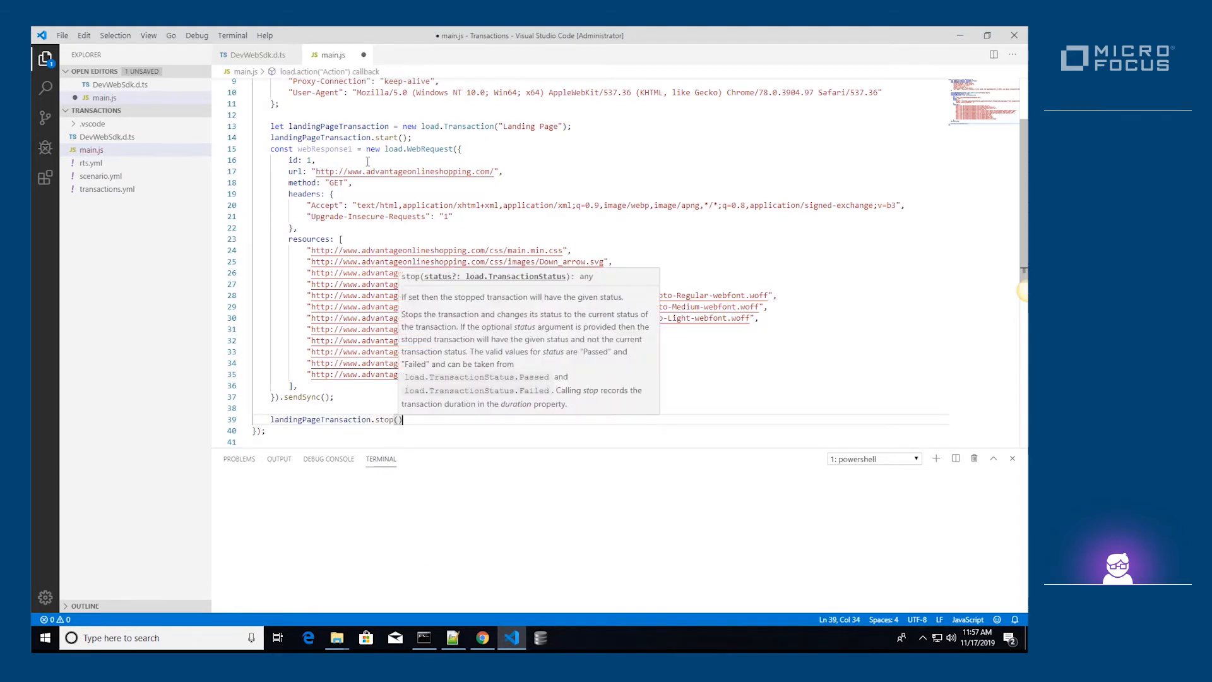
Step: Run the DevWeb task and highlight the Landing Page 4210 ms duration in the terminal
{"action": "left_click", "coordinate": [232, 35]}
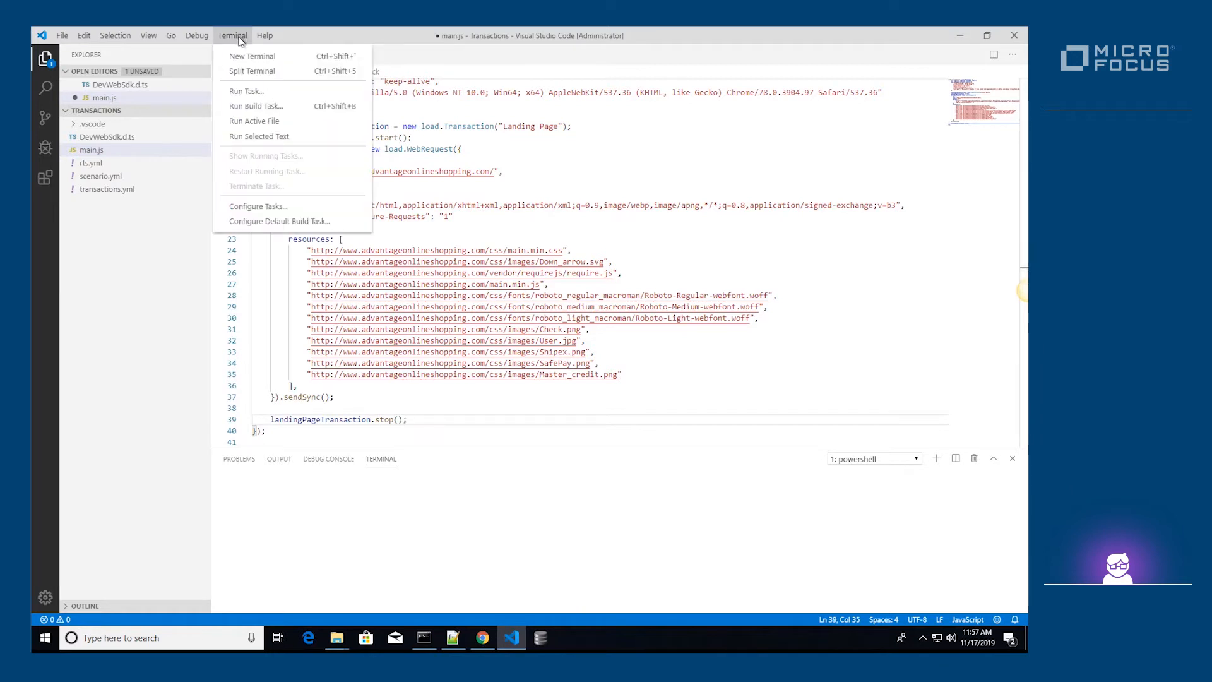
{"action": "left_click", "coordinate": [255, 106]}
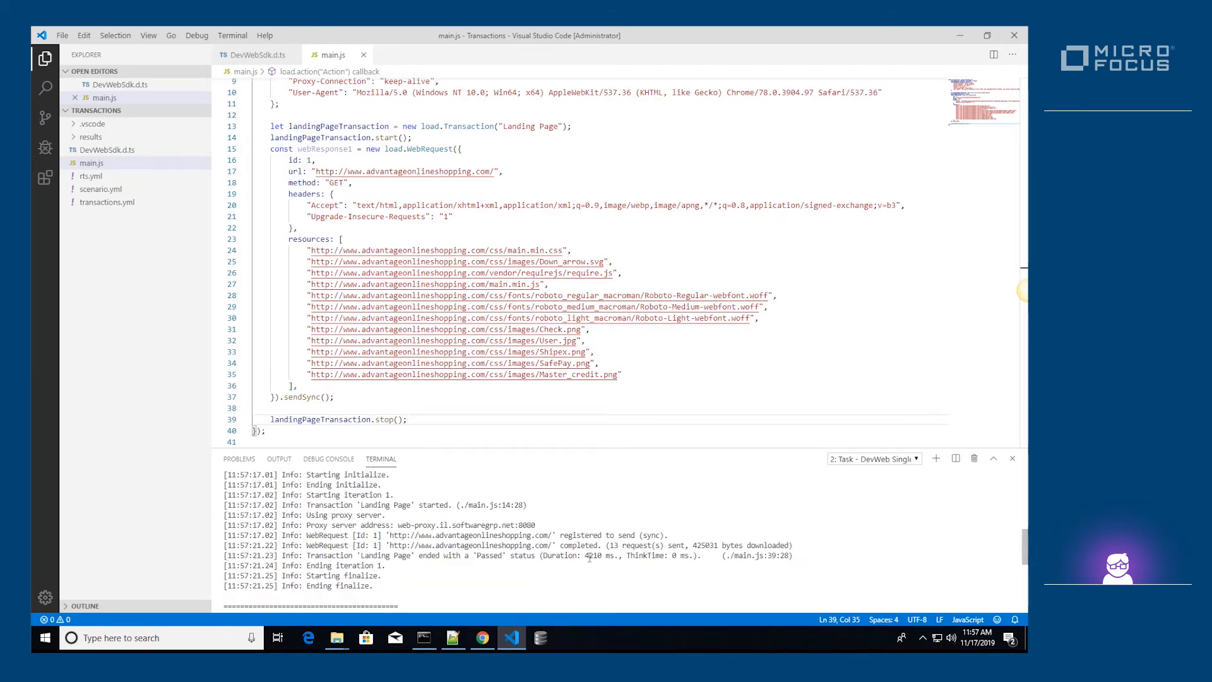
{"action": "double_click", "coordinate": [592, 555]}
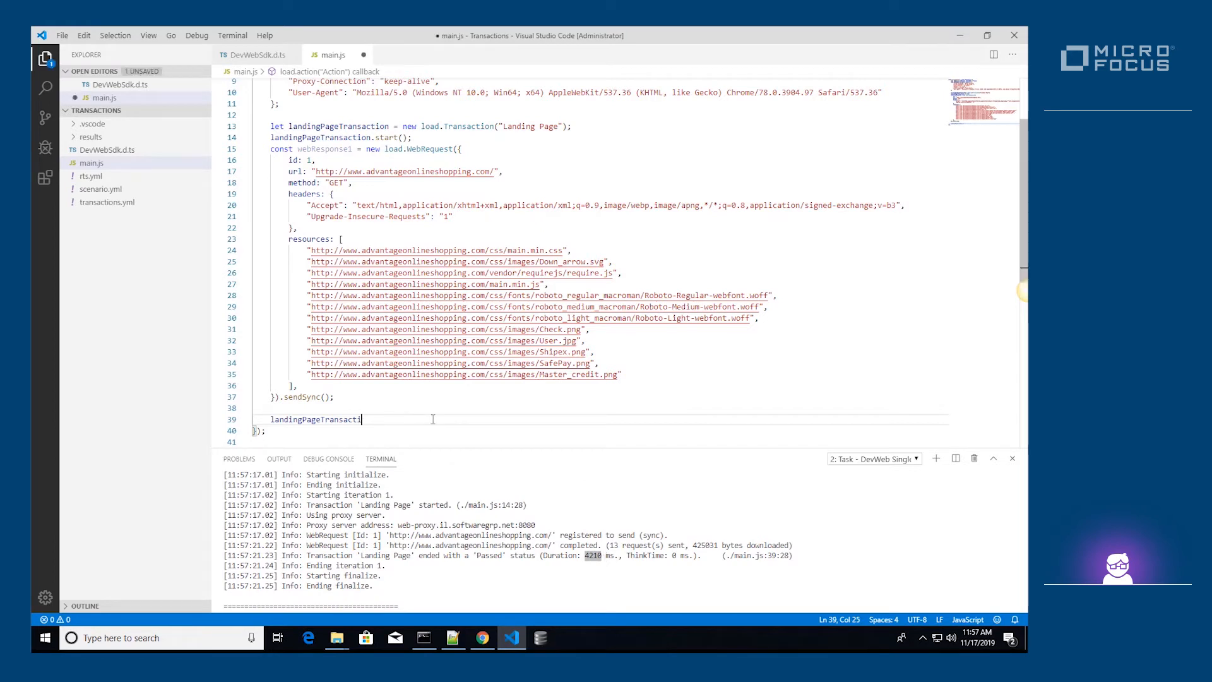
Step: Replace line 39 with if/else on update().duration < 5000 stopping with TransactionStatus Passed or Failed
{"action": "key", "text": "Backspace"}
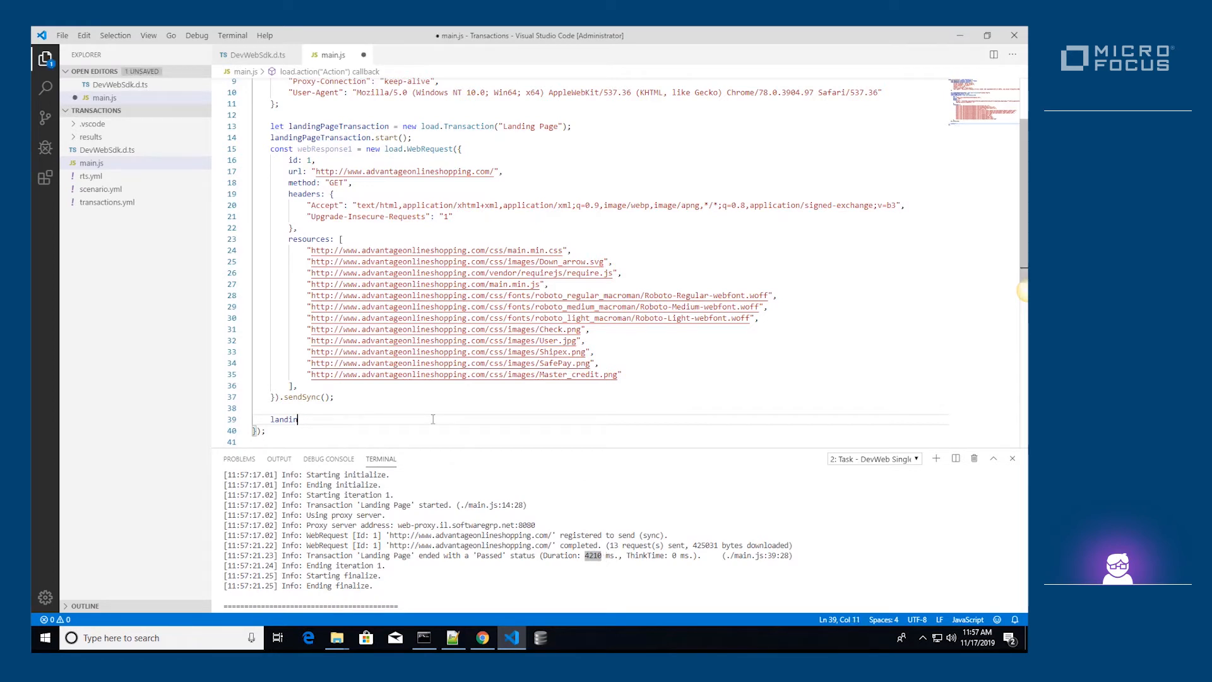
{"action": "key", "text": "Backspace"}
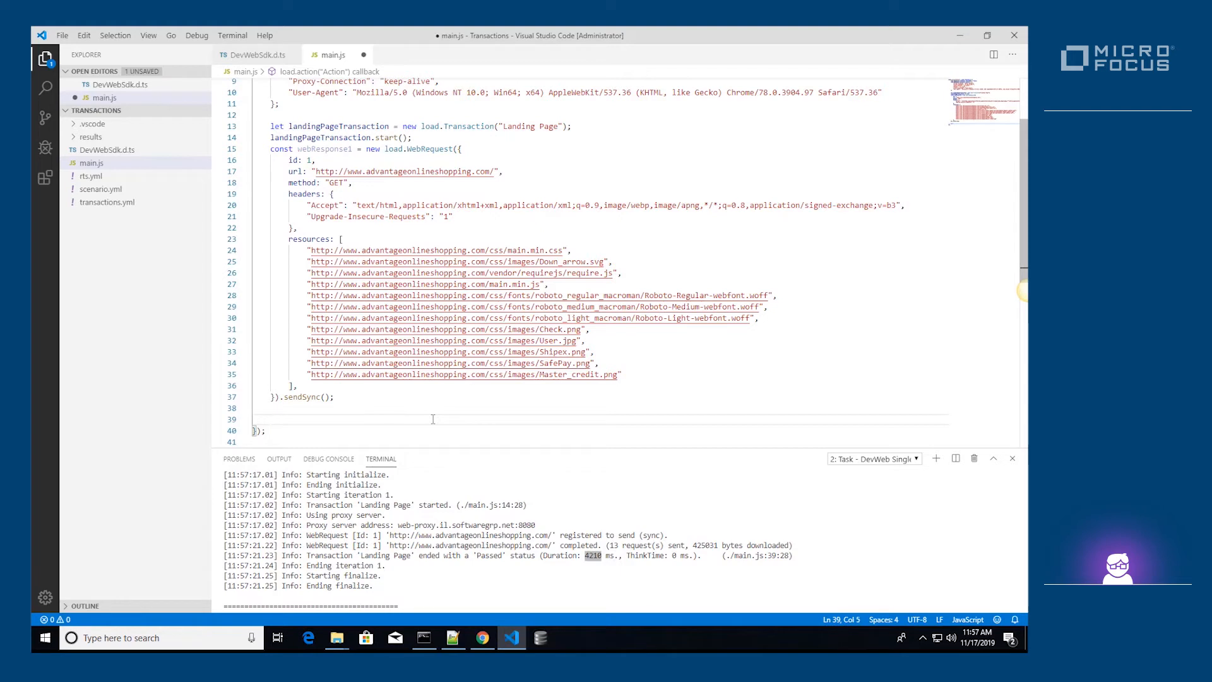
{"action": "type", "text": "if ("}
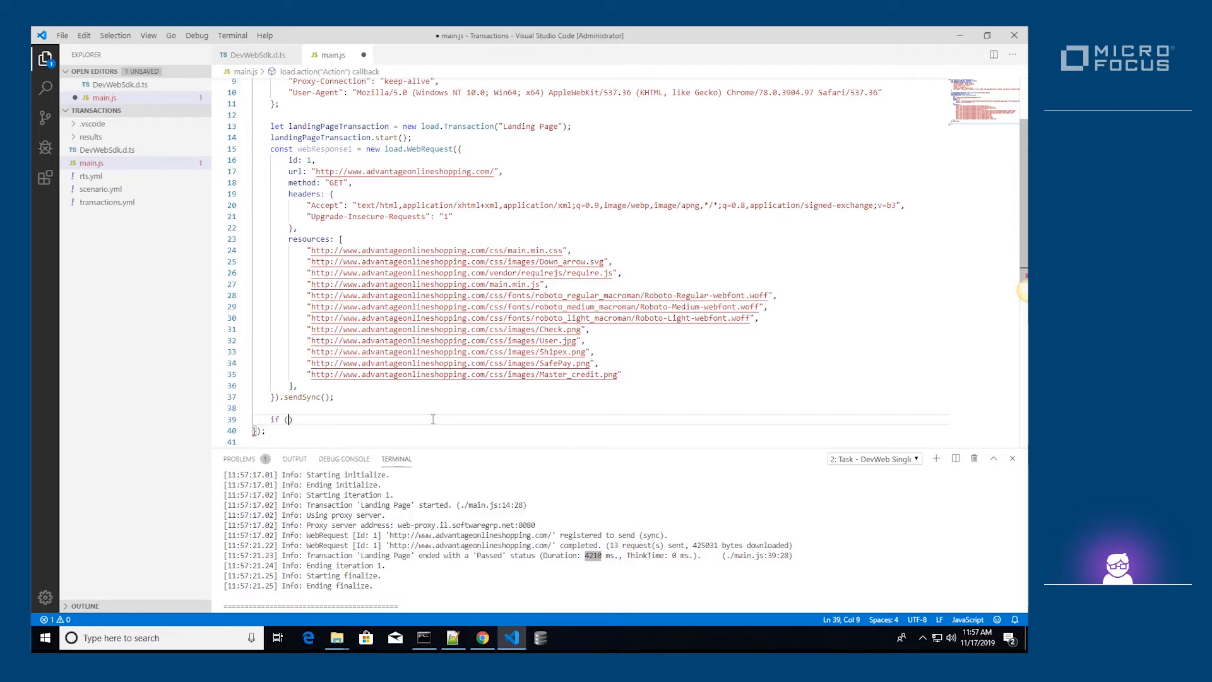
{"action": "type", "text": "landingPageTransaction"}
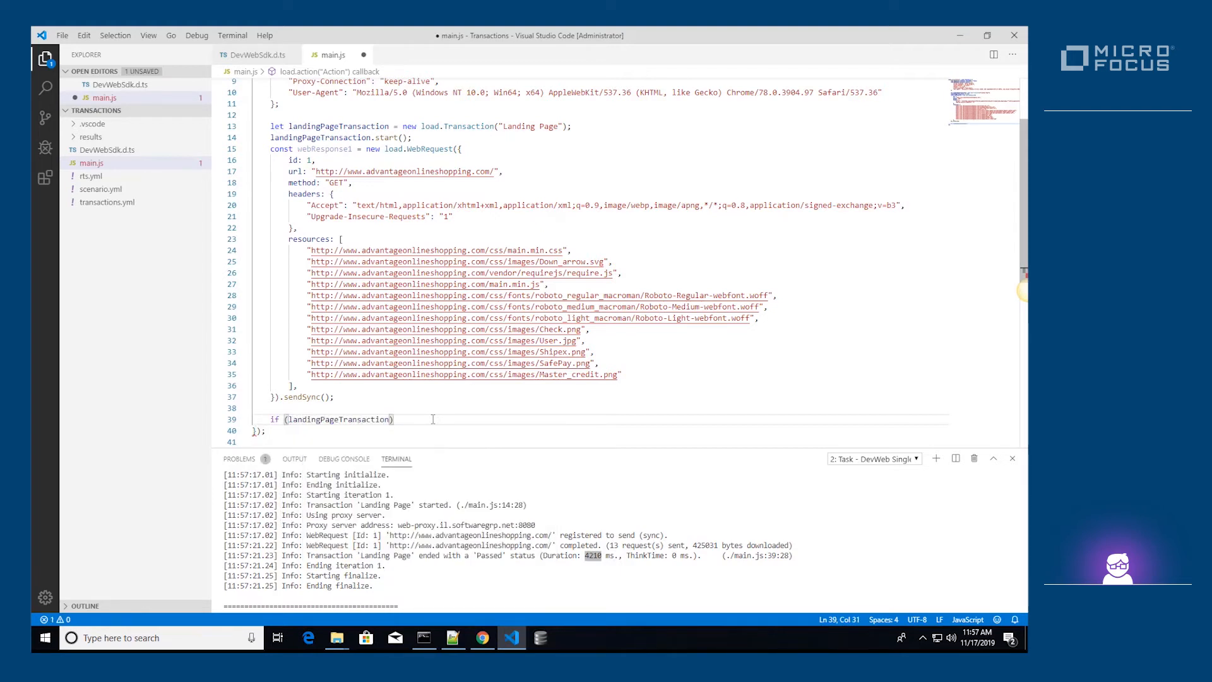
{"action": "type", "text": "update("}
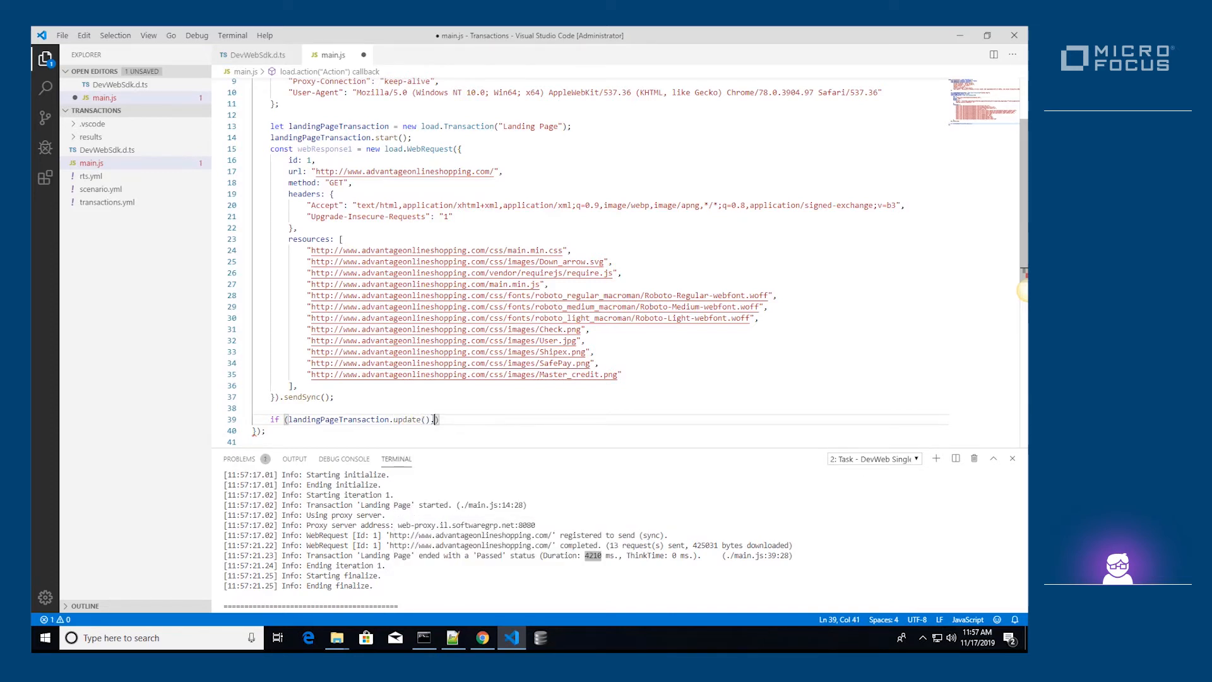
{"action": "type", "text": "du"}
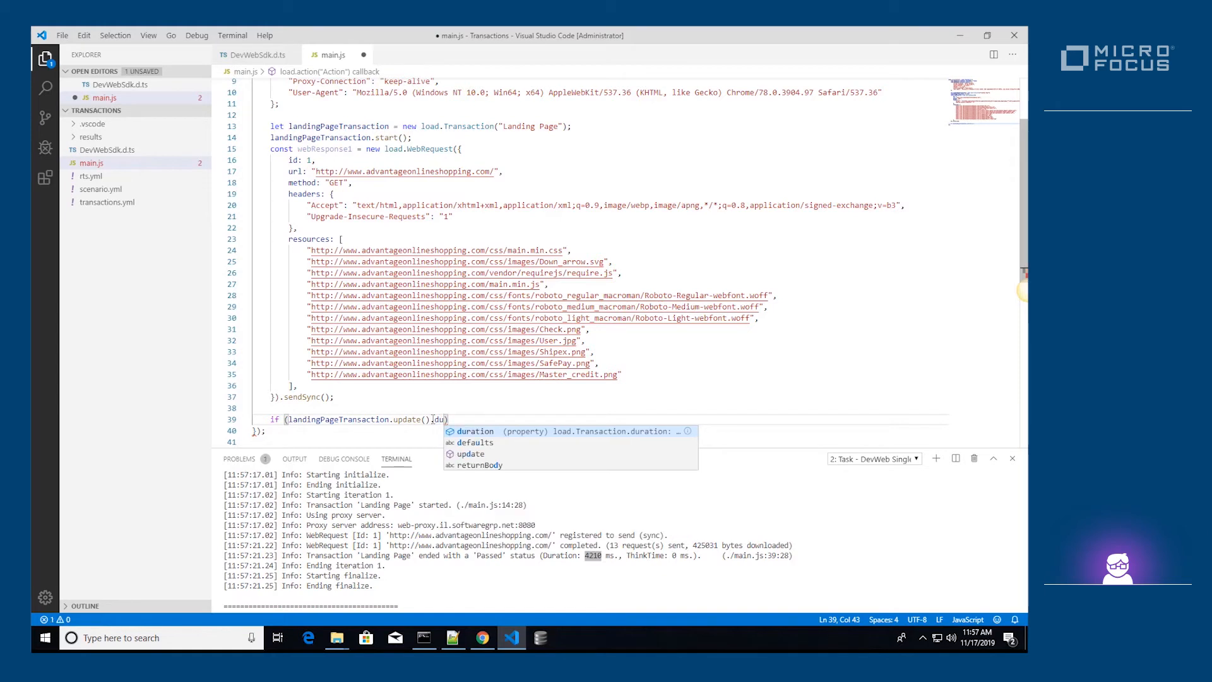
{"action": "type", "text": "duration <"}
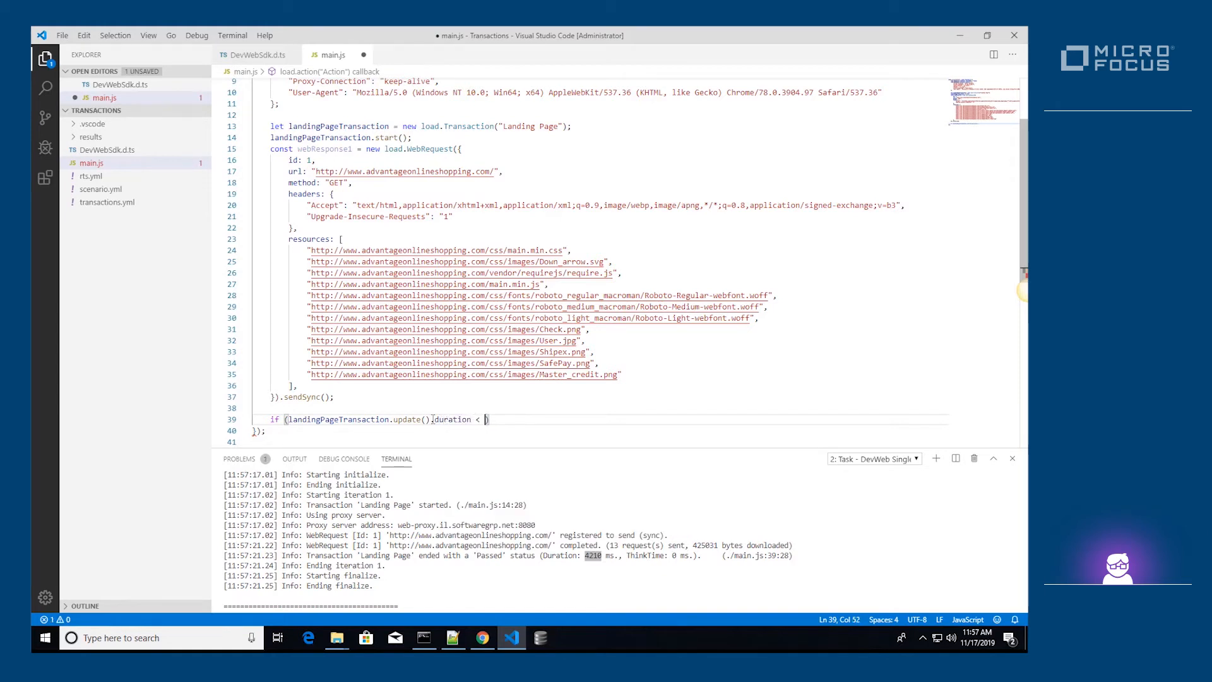
{"action": "type", "text": "5000)"}
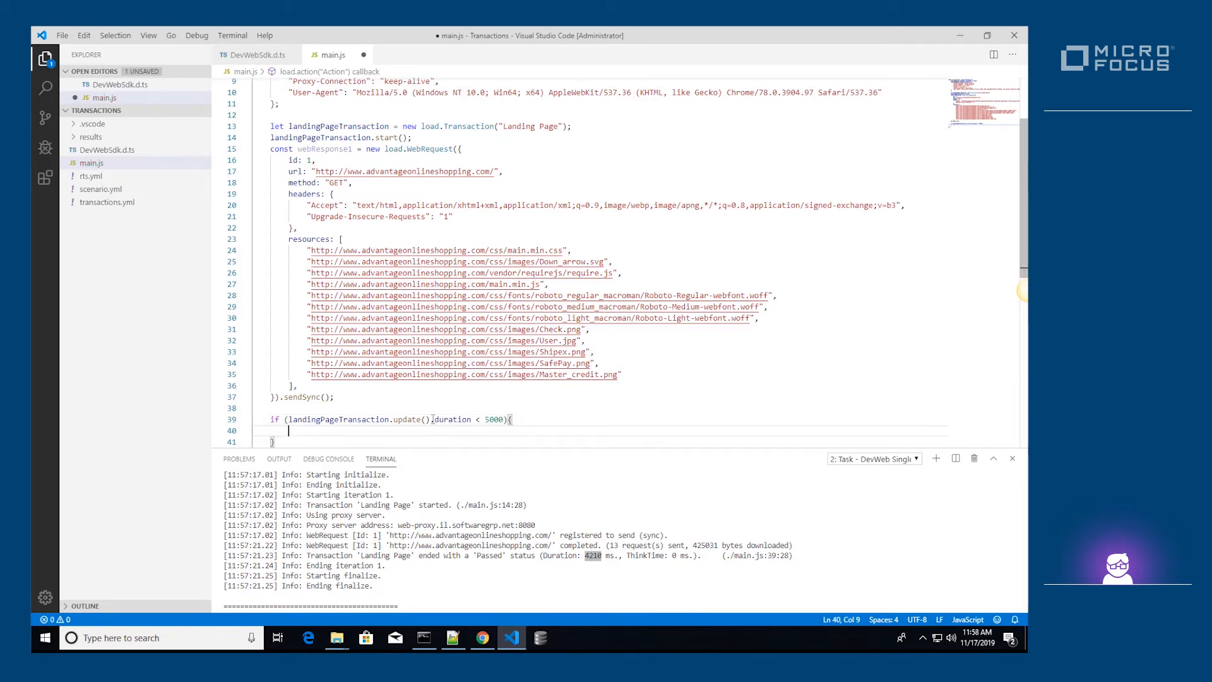
{"action": "type", "text": "landingPageTransaction.stt"}
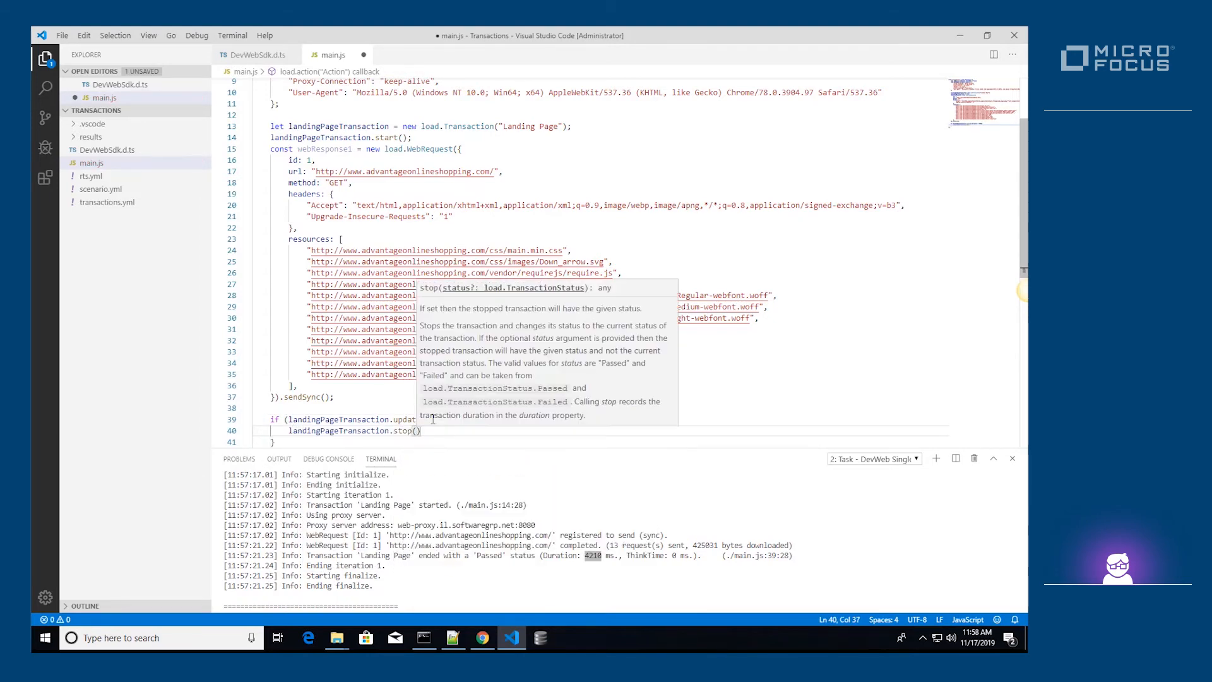
{"action": "type", "text": "load.tr"}
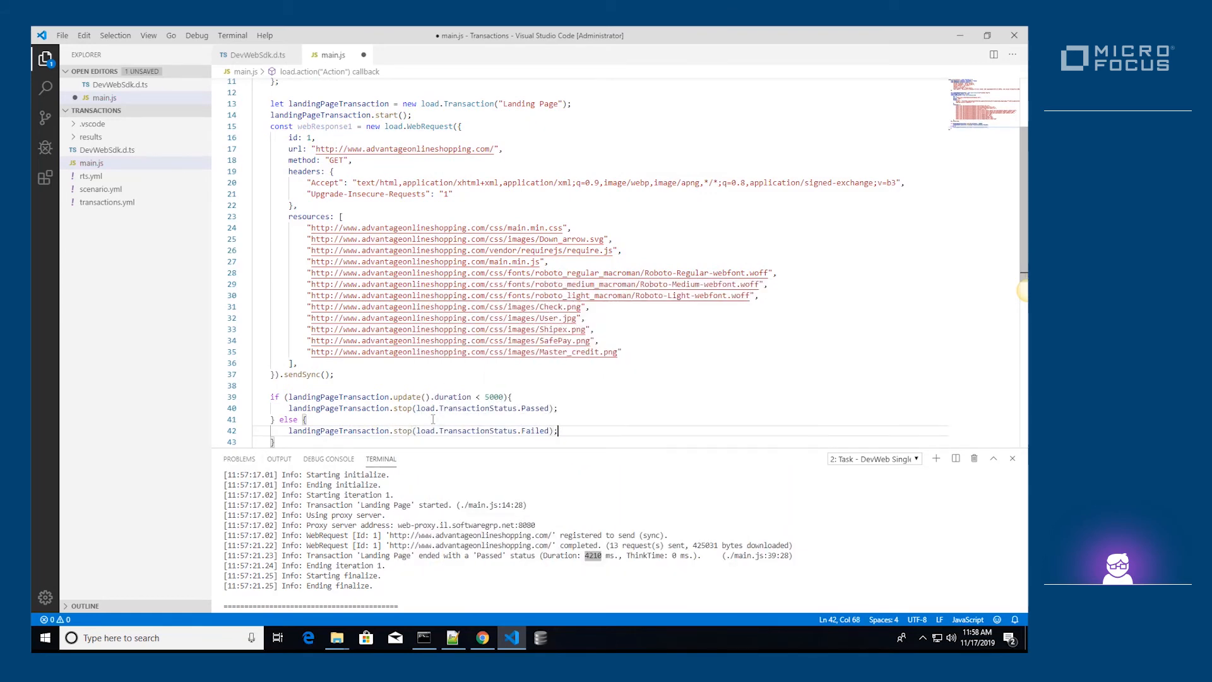
Step: Confirm the rerun's 2744 ms duration, then open results/devWebDB from the project folder
{"action": "scroll", "scroll_direction": "down", "scroll_amount": 3}
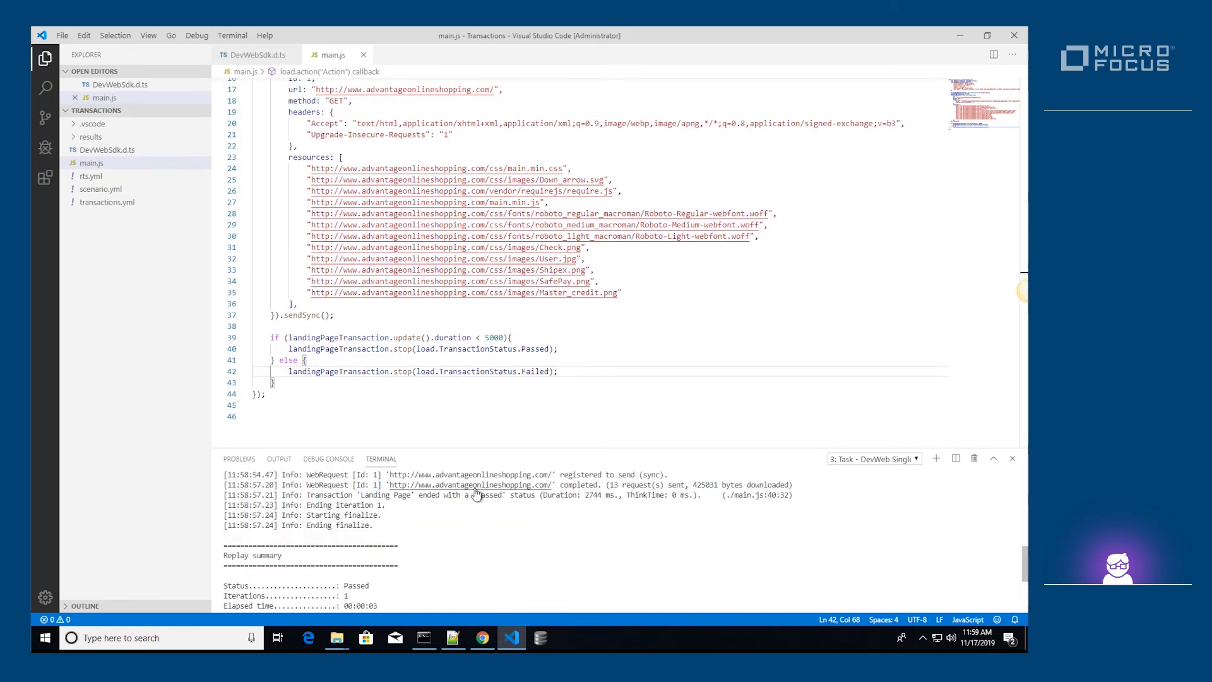
{"action": "double_click", "coordinate": [489, 495]}
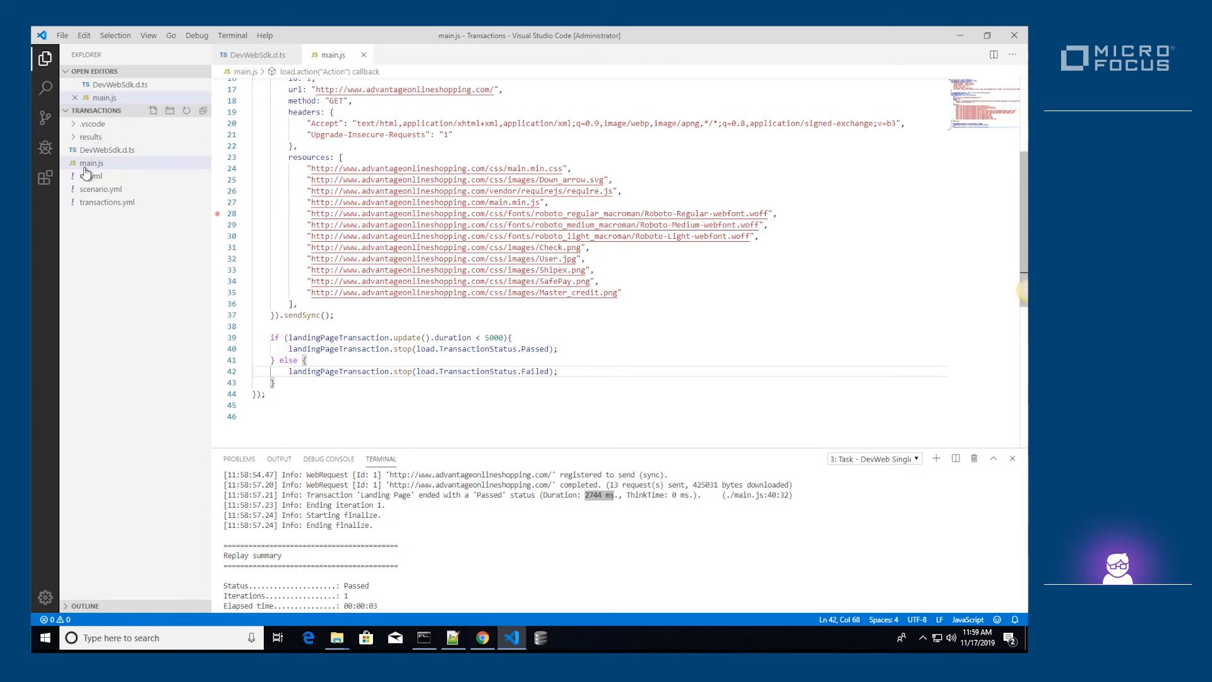
{"action": "left_click", "coordinate": [336, 637]}
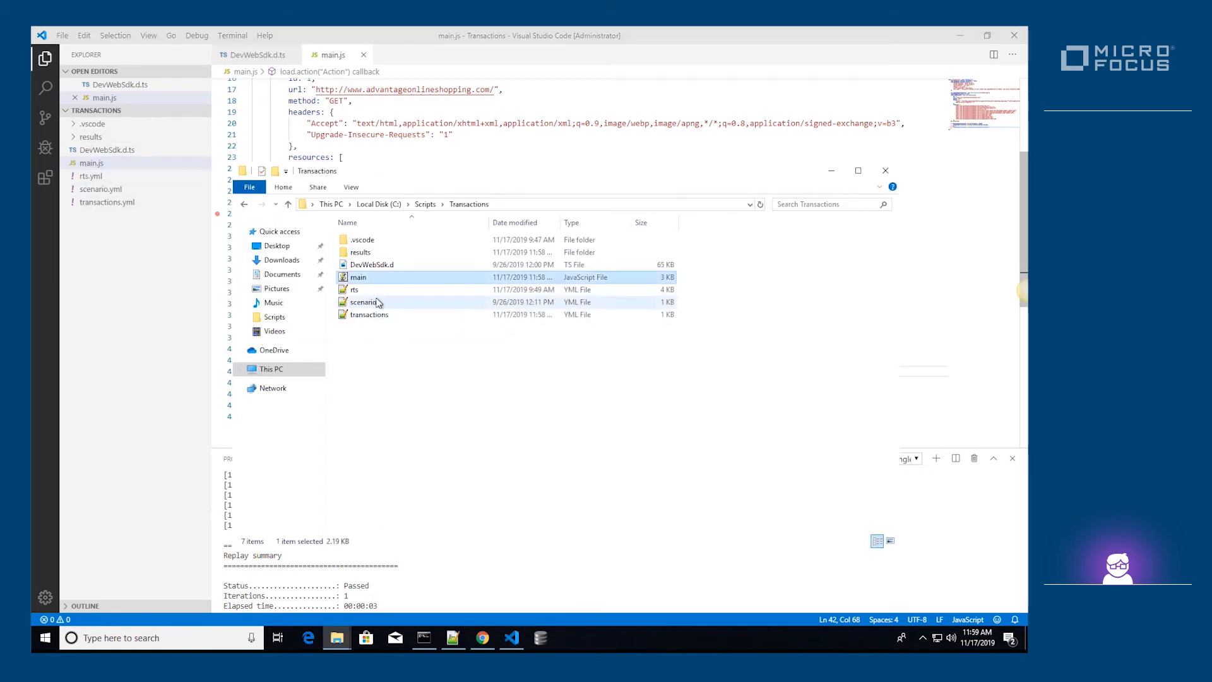
{"action": "double_click", "coordinate": [360, 252]}
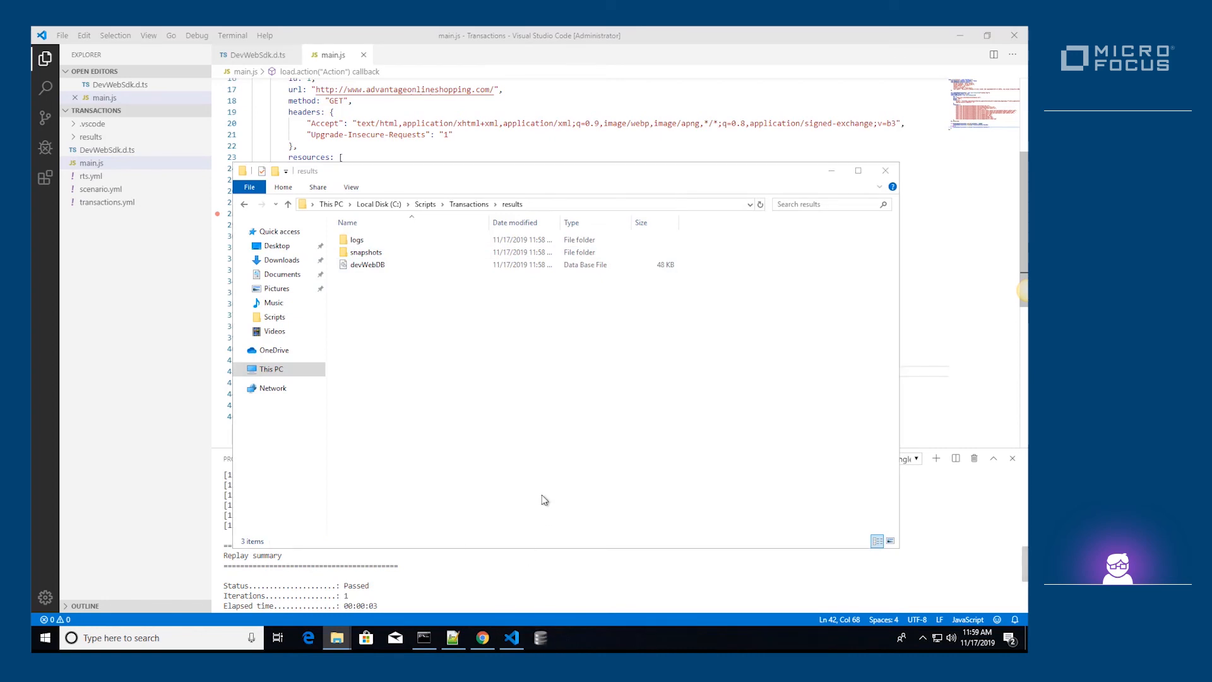
{"action": "double_click", "coordinate": [368, 265]}
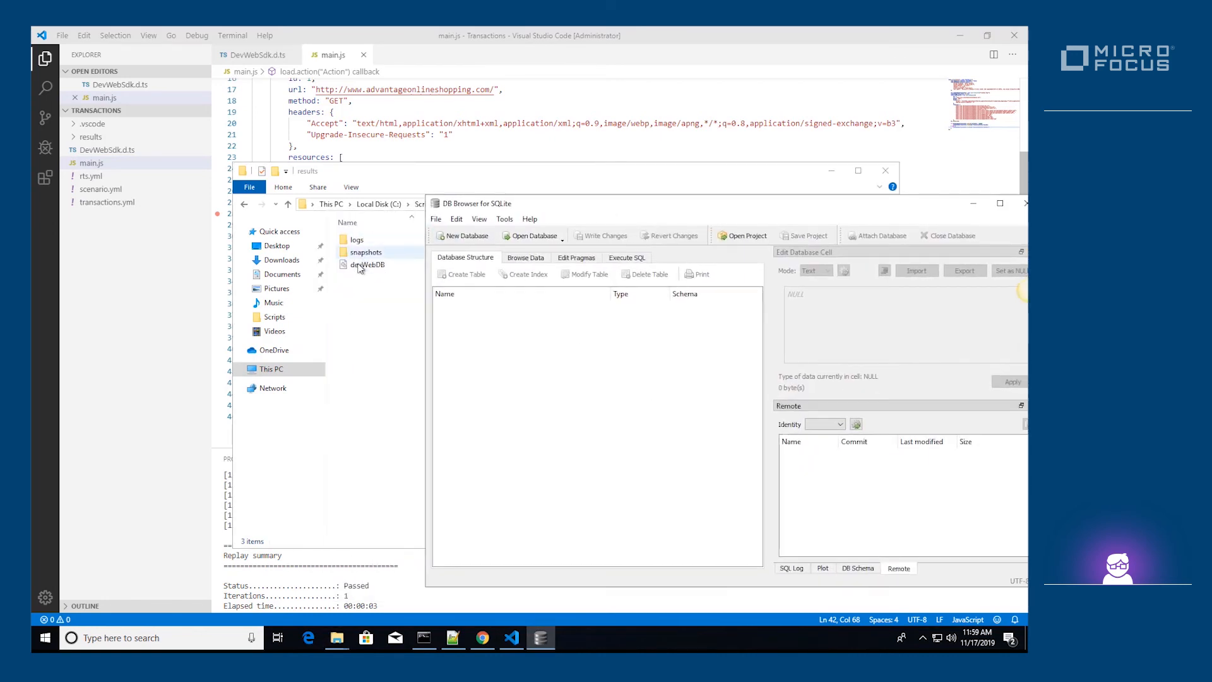
Step: Load devWebDB and inspect the Landing Page record's 2744 duration in Transactions
{"action": "double_click", "coordinate": [366, 265]}
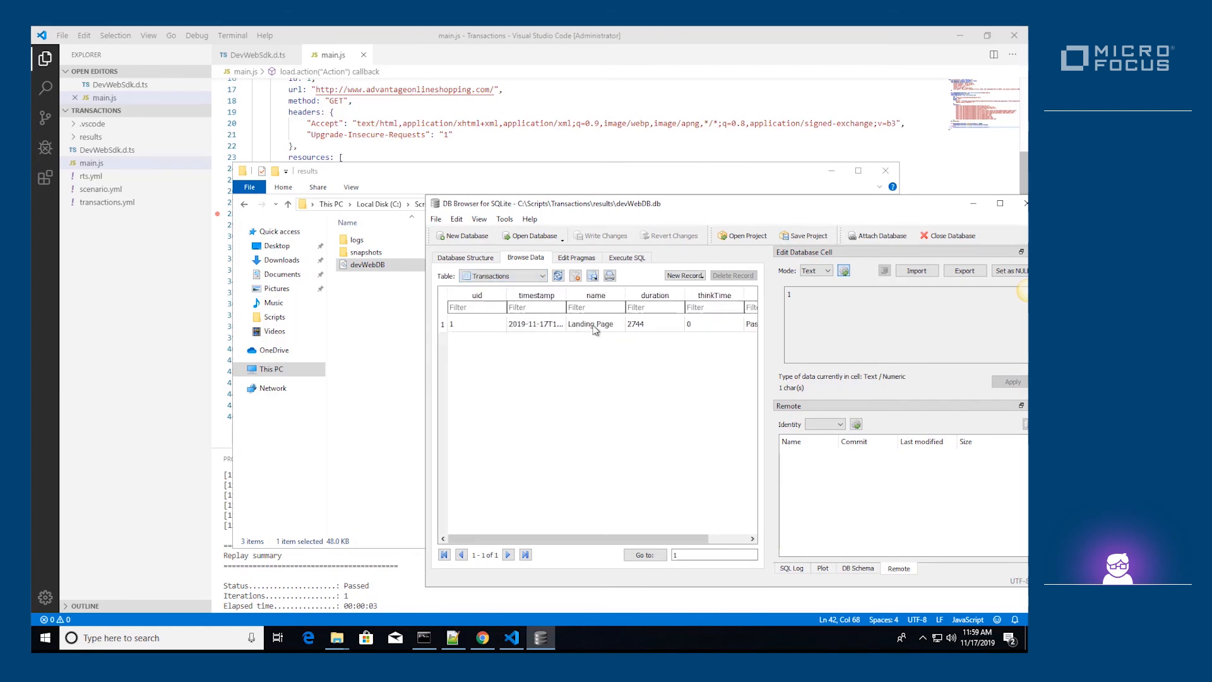
{"action": "left_click", "coordinate": [590, 323]}
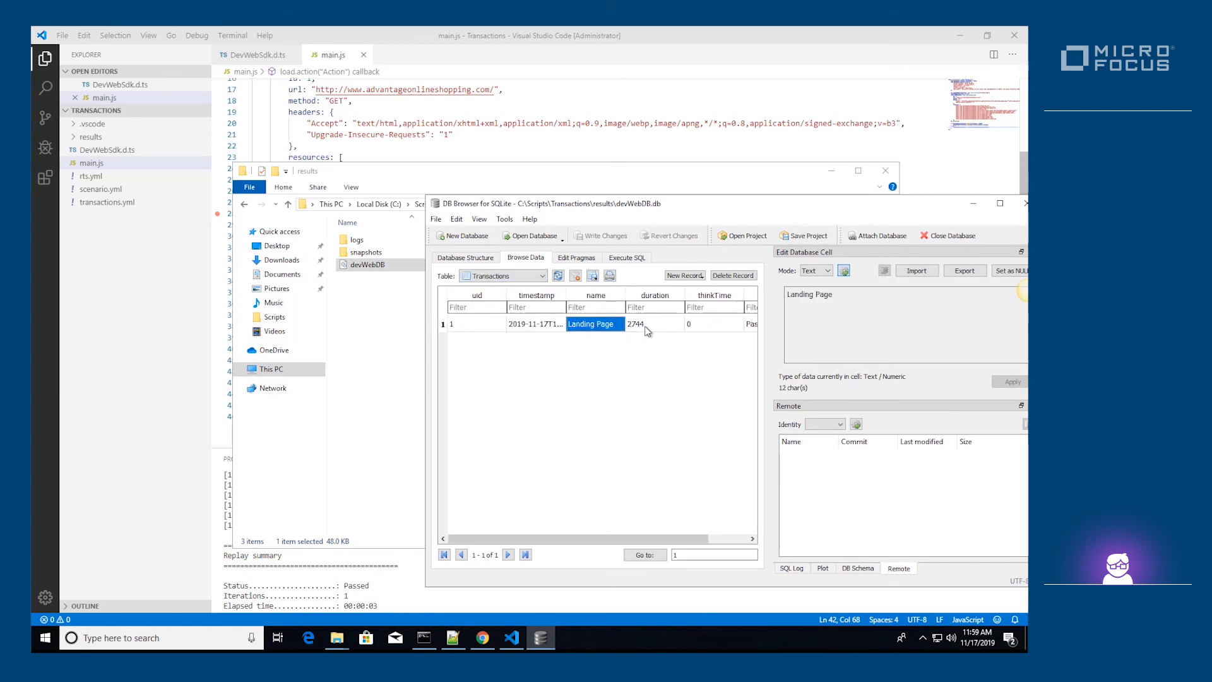
{"action": "left_click", "coordinate": [636, 324]}
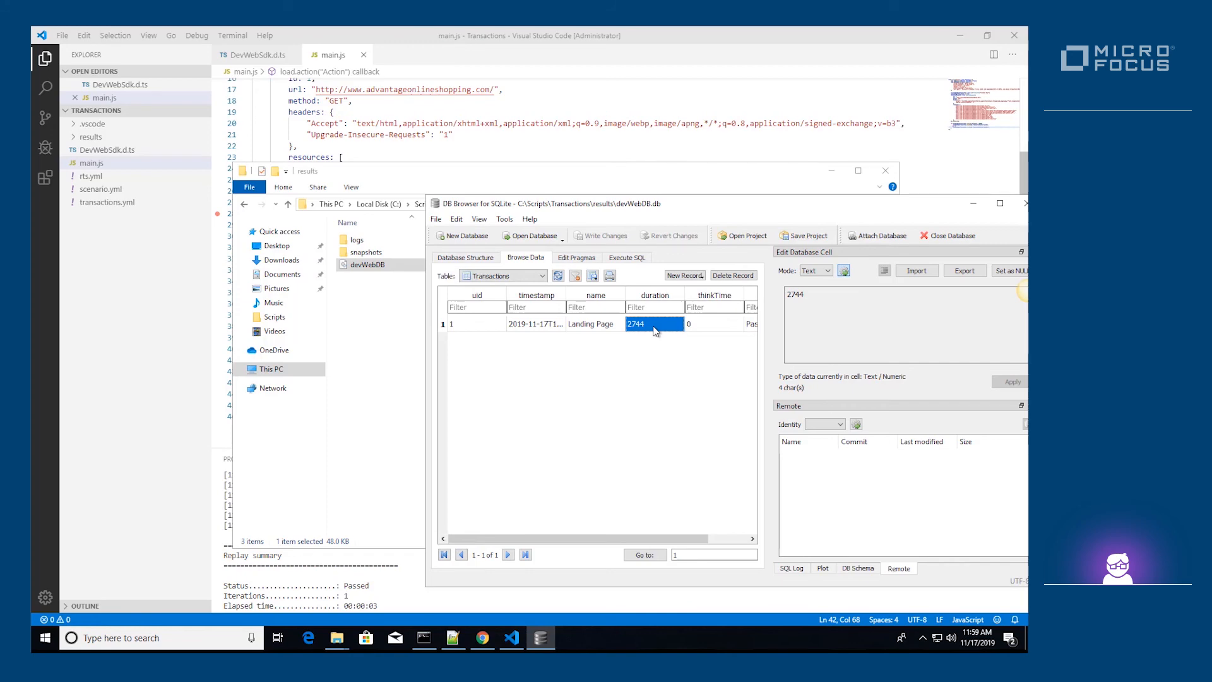